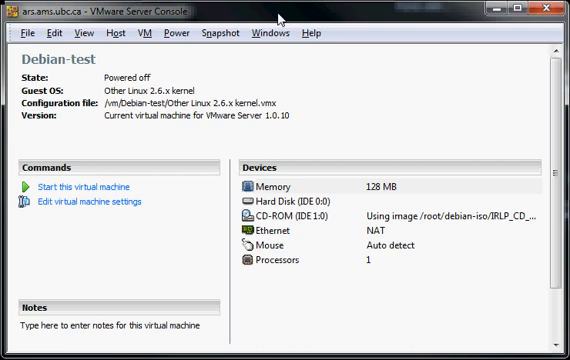
{"action": "mouse_move", "coordinate": [284, 178]}
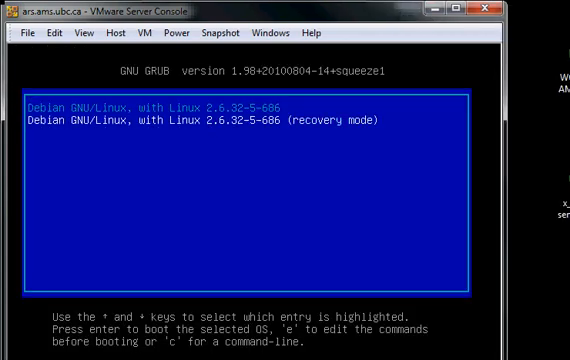
Step: Halt the GRUB countdown and edit the default Debian GNU/Linux boot entry
{"action": "key", "text": "Down"}
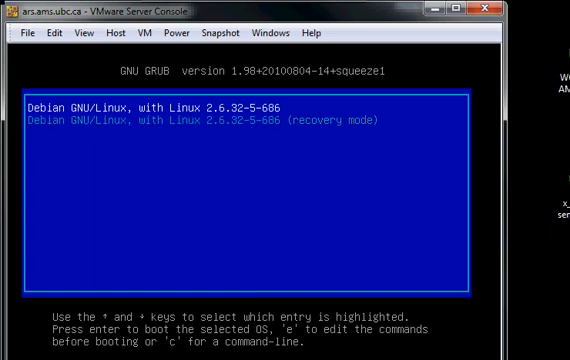
{"action": "key", "text": "e"}
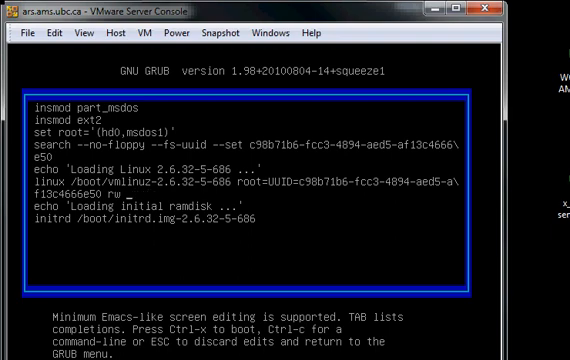
Step: Append init=/bin/bash to the kernel line and boot into a root shell
{"action": "type", "text": "init="}
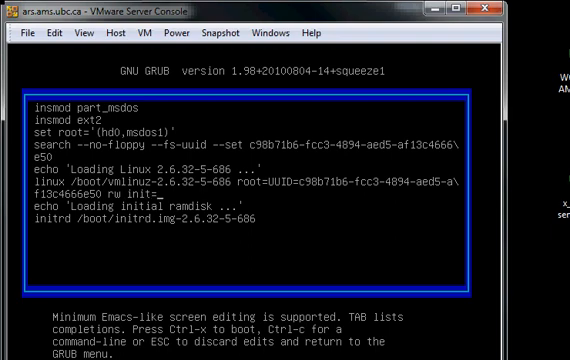
{"action": "type", "text": "/bin"}
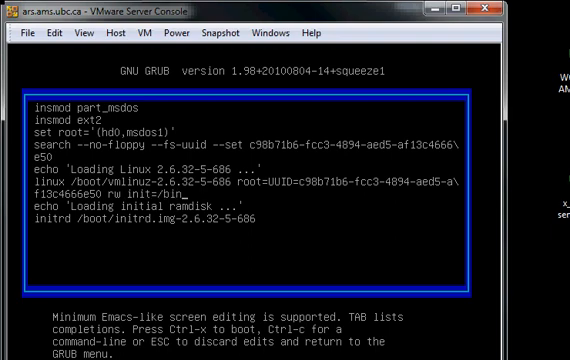
{"action": "type", "text": "bash"}
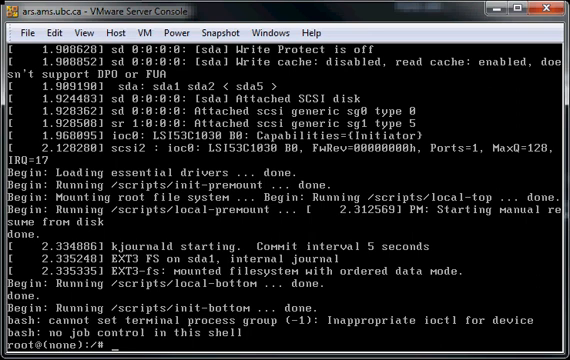
Step: Change the root password with passwd, run sync, and reset the VM with Ctrl+R
{"action": "type", "text": "passwd"}
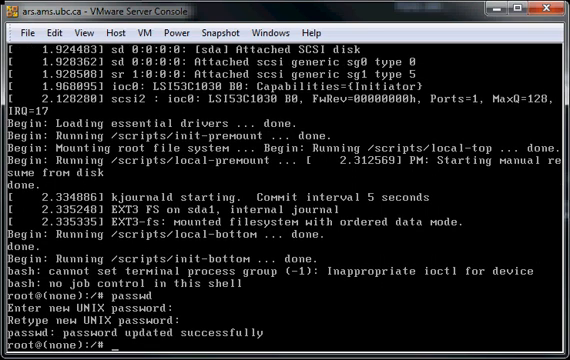
{"action": "type", "text": "sync"}
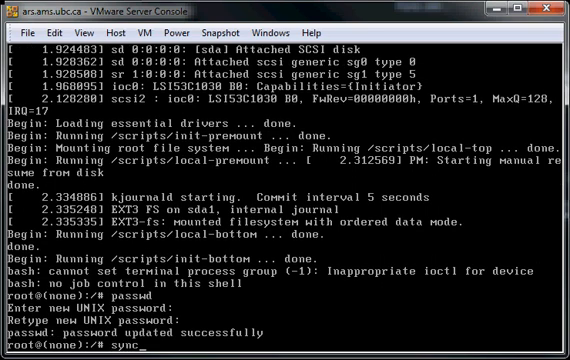
{"action": "key", "text": "Return"}
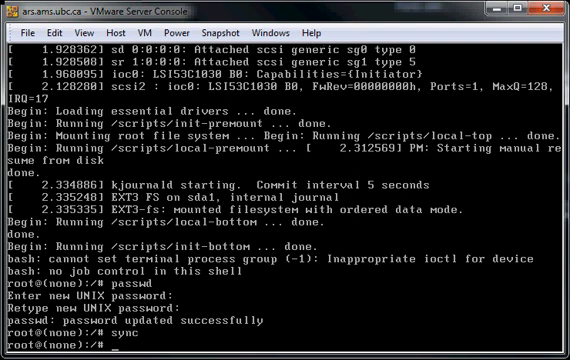
{"action": "key", "text": "ctrl+r"}
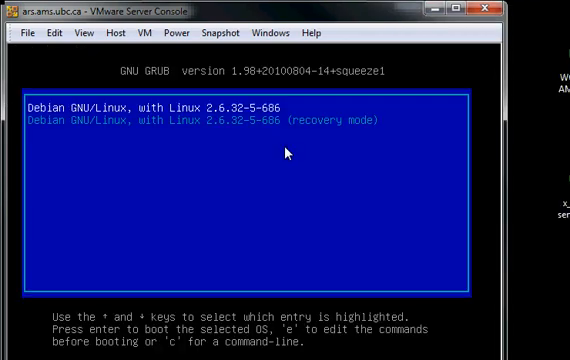
Step: Boot the default Debian GNU/Linux entry from the GRUB menu
{"action": "key", "text": "Return"}
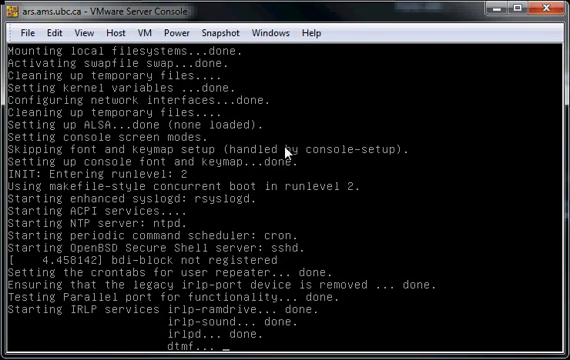
Step: Scroll through the boot messages as Debian enters runlevel 2 and starts services
{"action": "scroll", "scroll_direction": "down", "scroll_amount": 3}
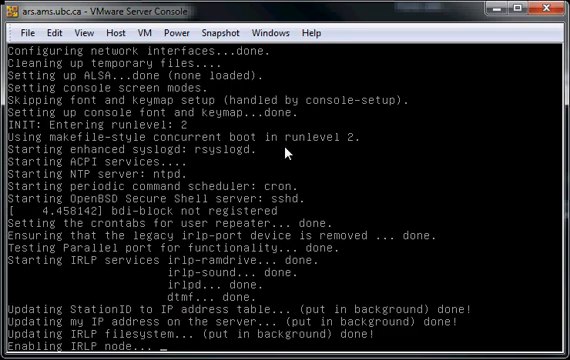
{"action": "scroll", "scroll_direction": "down", "scroll_amount": 3}
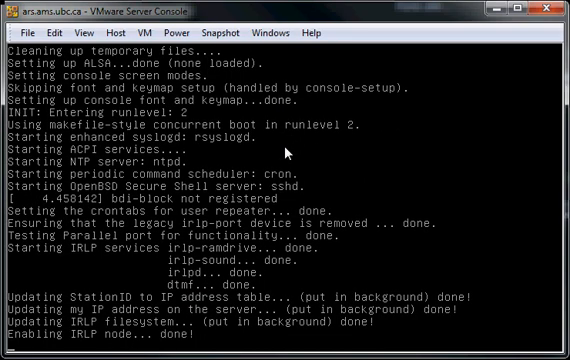